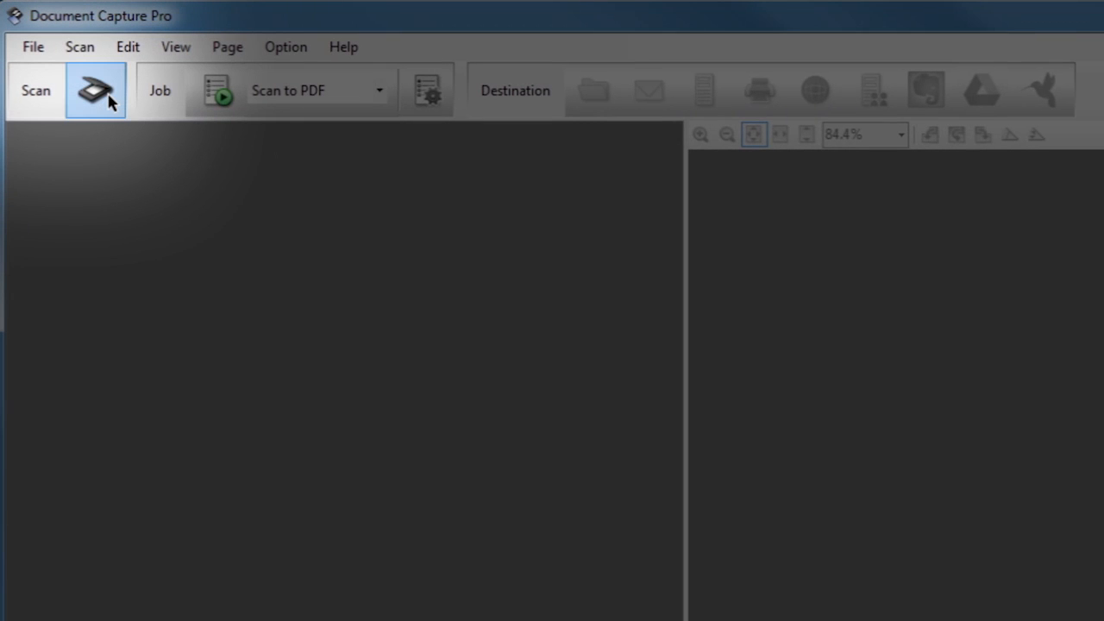
Step: Keep the single-sided feeder source and set the document size to Letter
{"action": "left_click", "coordinate": [95, 90]}
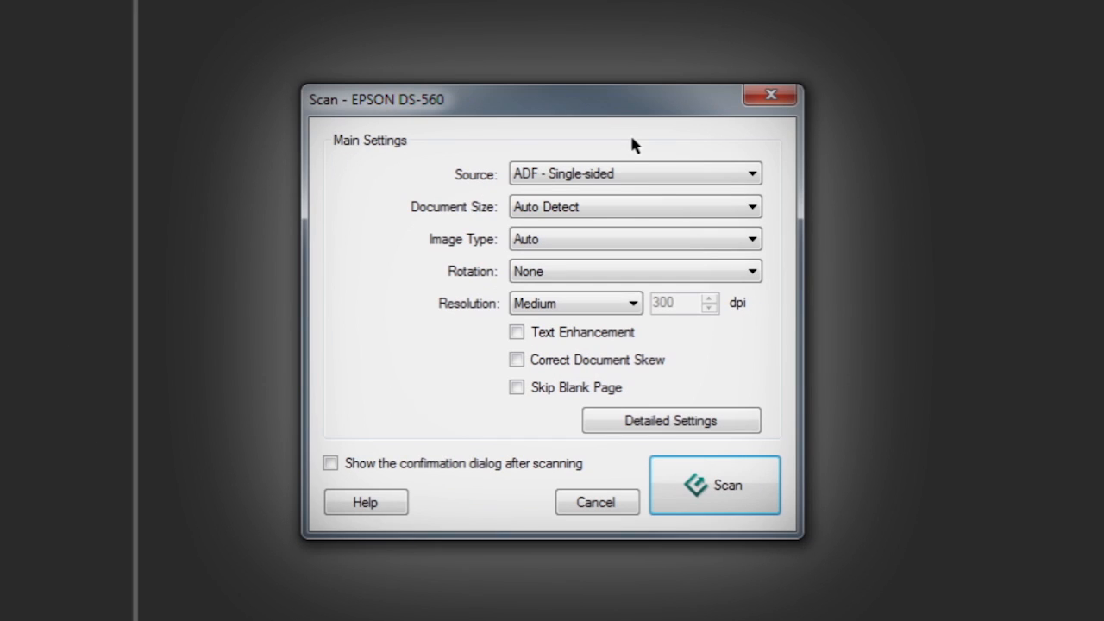
{"action": "left_click", "coordinate": [634, 172]}
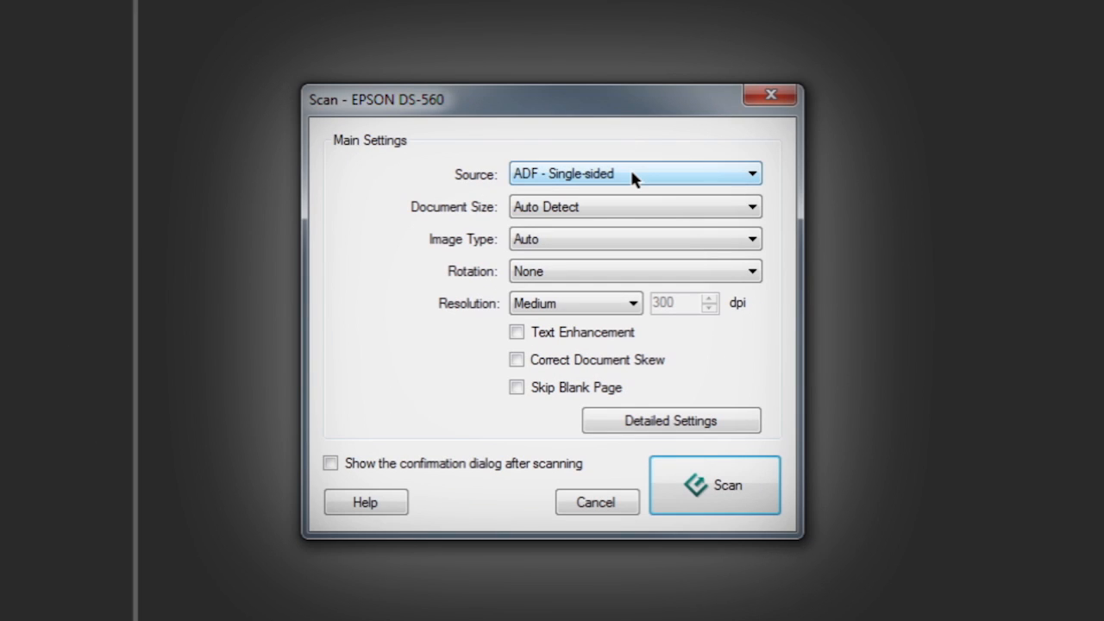
{"action": "left_click", "coordinate": [634, 172]}
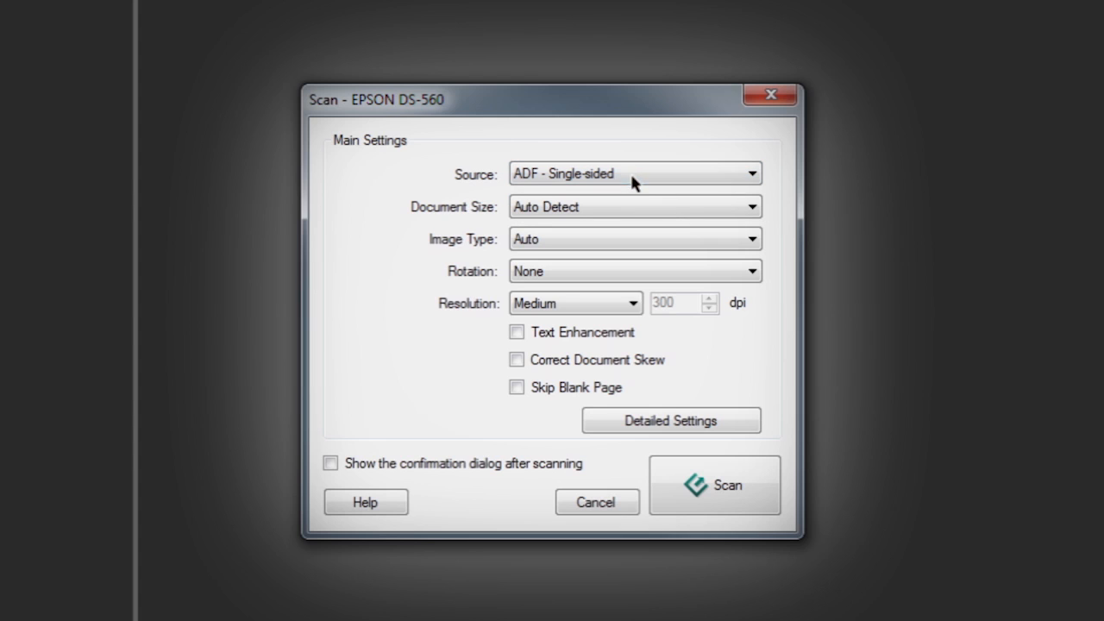
{"action": "left_click", "coordinate": [634, 207]}
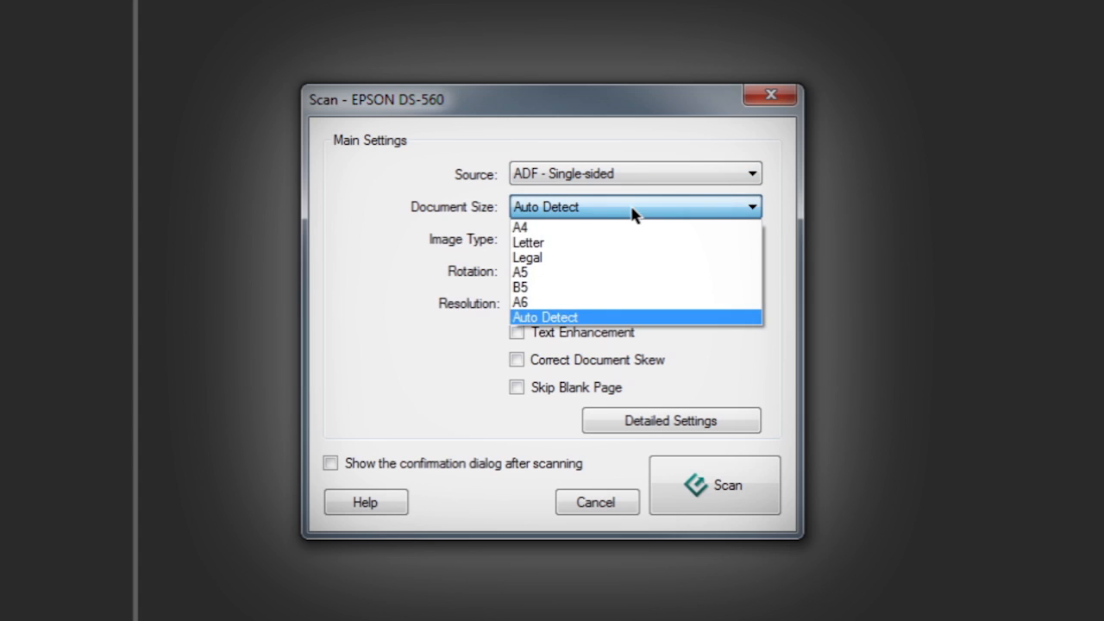
{"action": "left_click", "coordinate": [528, 241]}
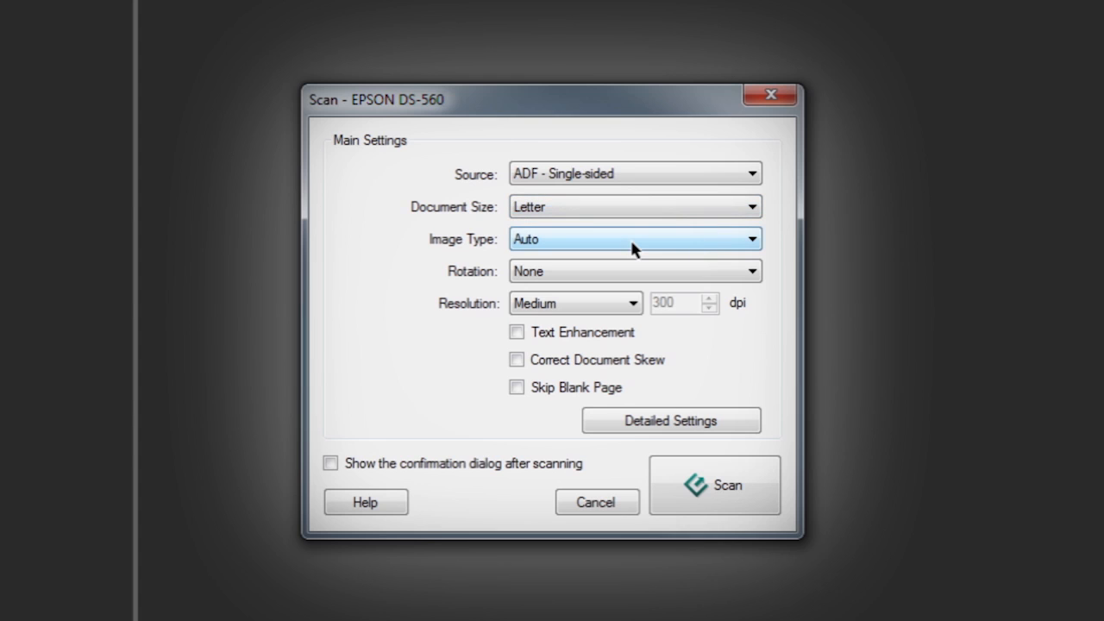
Step: Set black-and-white image type, 180-degree rotation and a custom 350 dpi resolution
{"action": "left_click", "coordinate": [635, 238]}
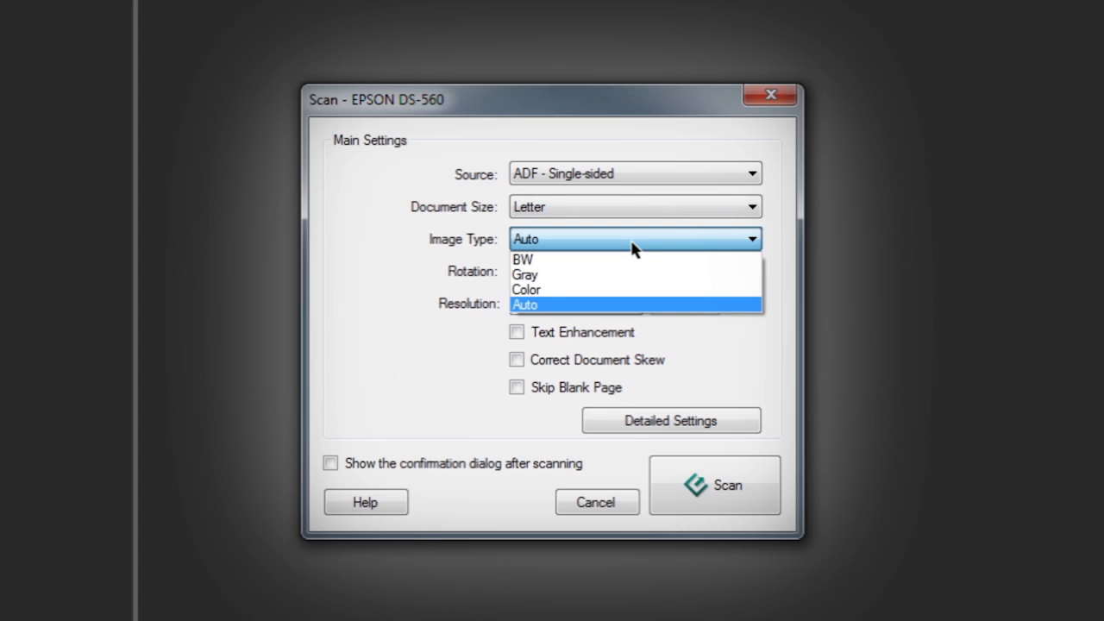
{"action": "left_click", "coordinate": [524, 259]}
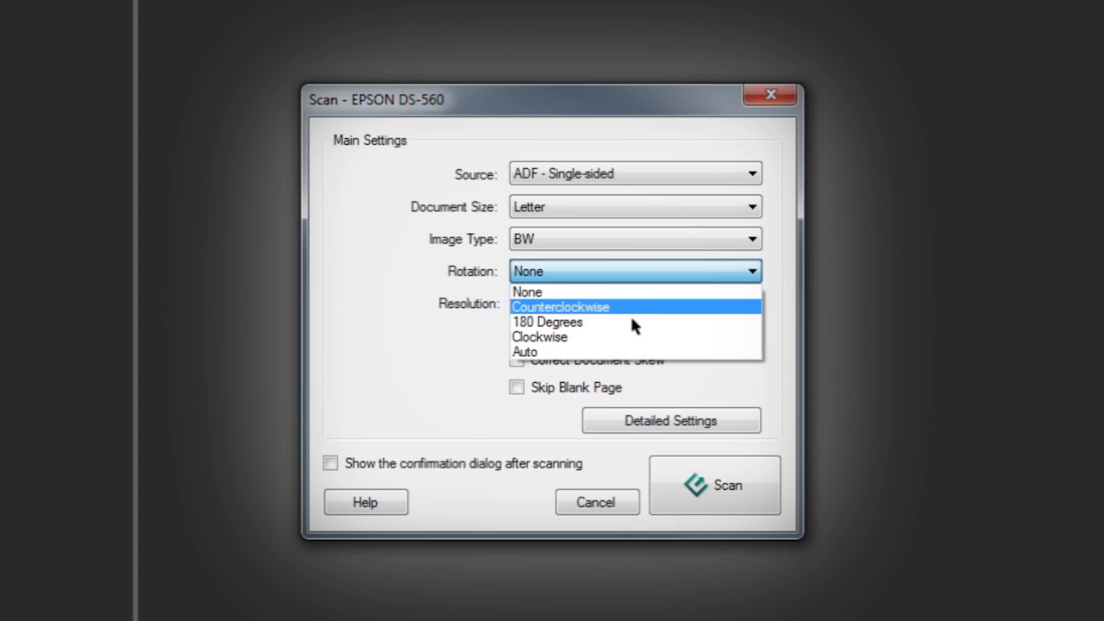
{"action": "left_click", "coordinate": [547, 322]}
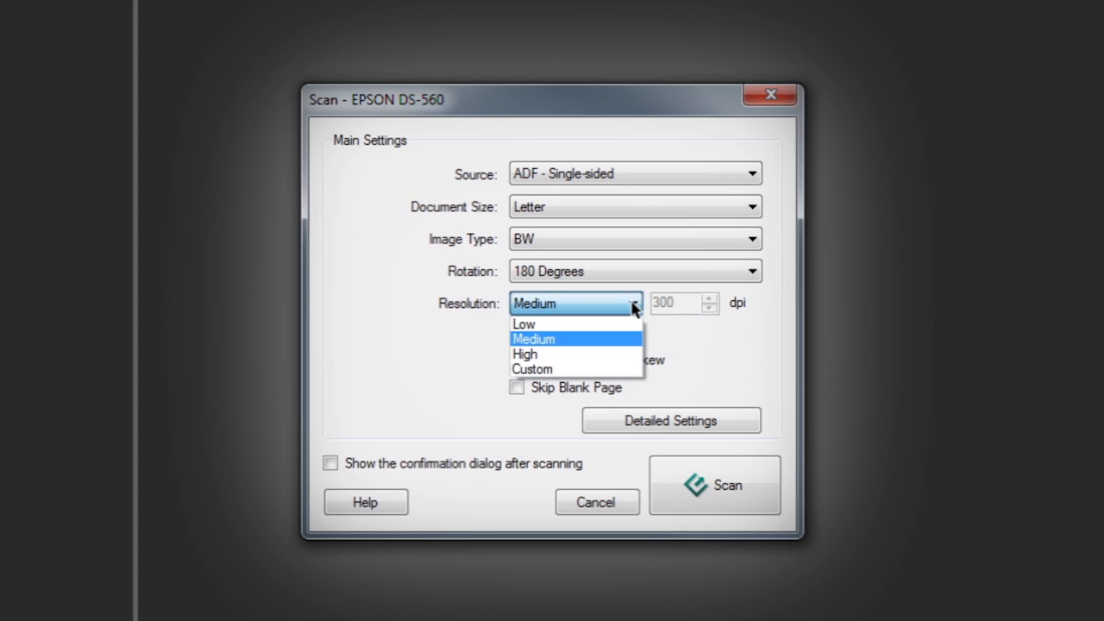
{"action": "left_click", "coordinate": [531, 369]}
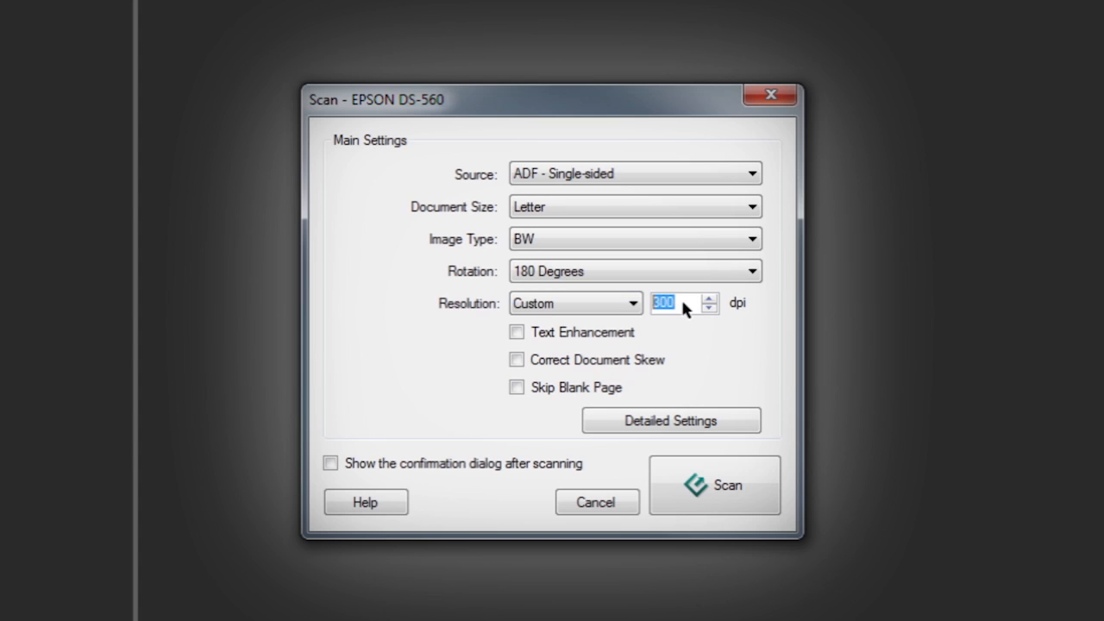
{"action": "type", "text": "35"}
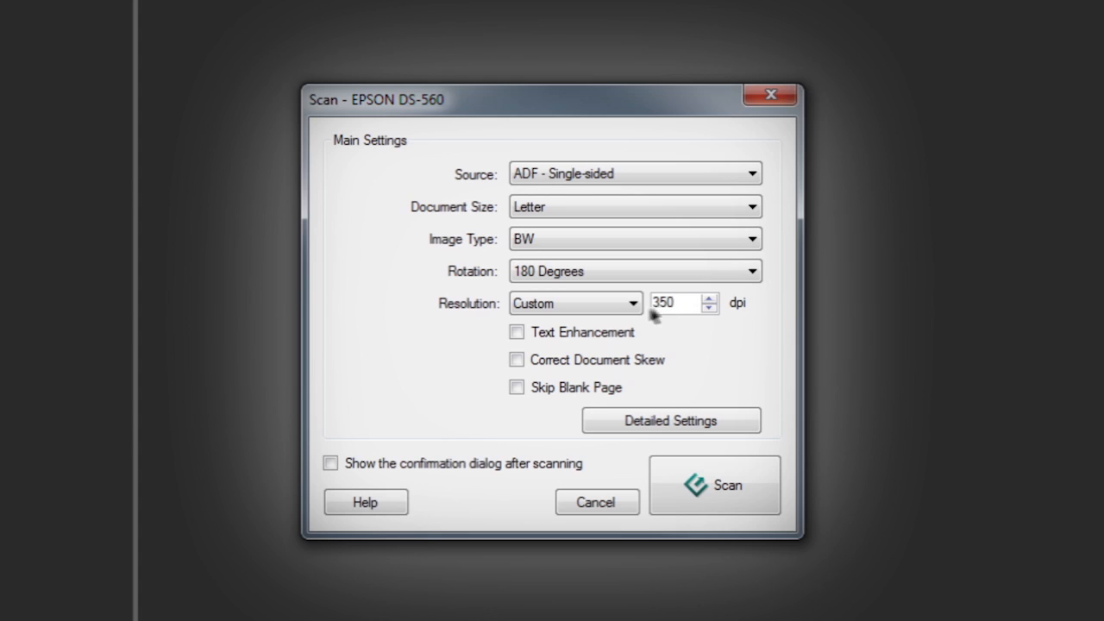
Step: Enable Text Enhancement and review the detailed EPSON Scan settings before closing them
{"action": "left_click", "coordinate": [518, 332]}
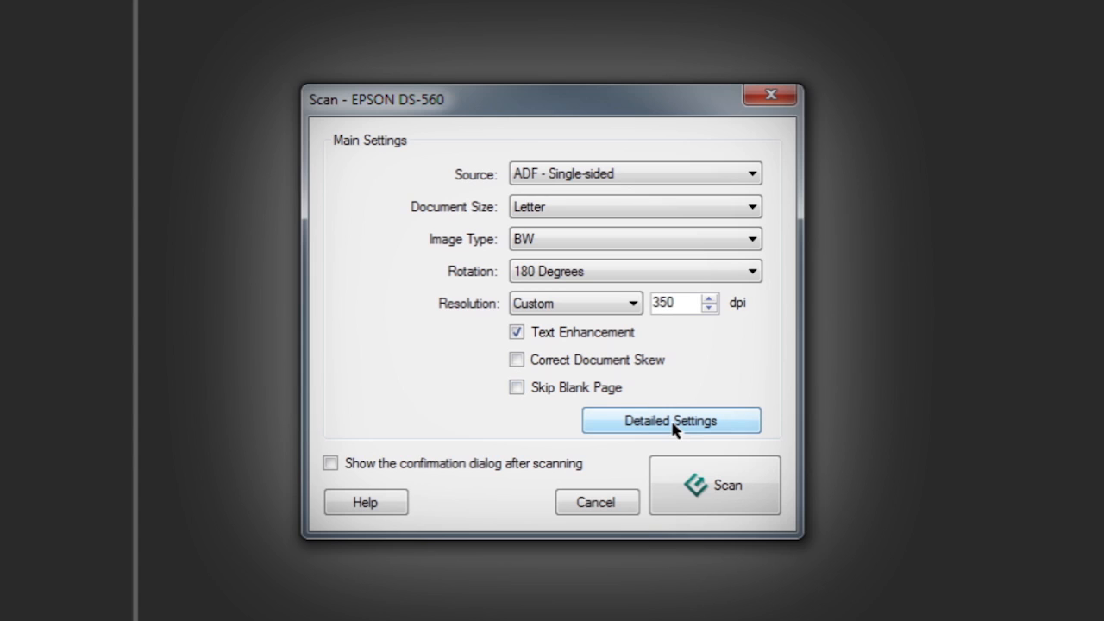
{"action": "left_click", "coordinate": [670, 421]}
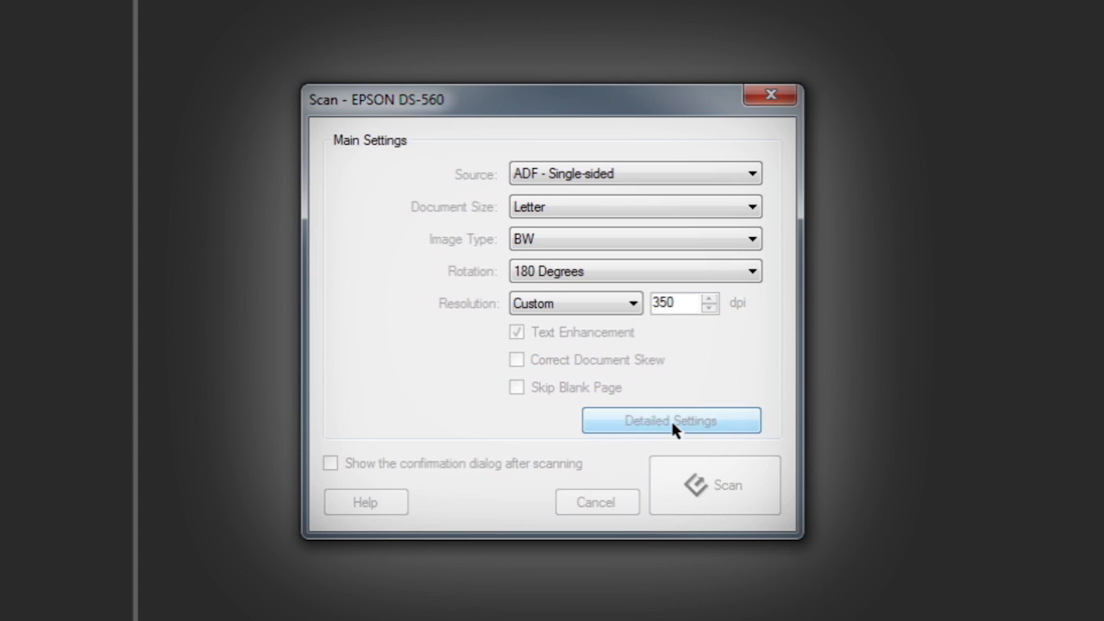
{"action": "left_click", "coordinate": [669, 421]}
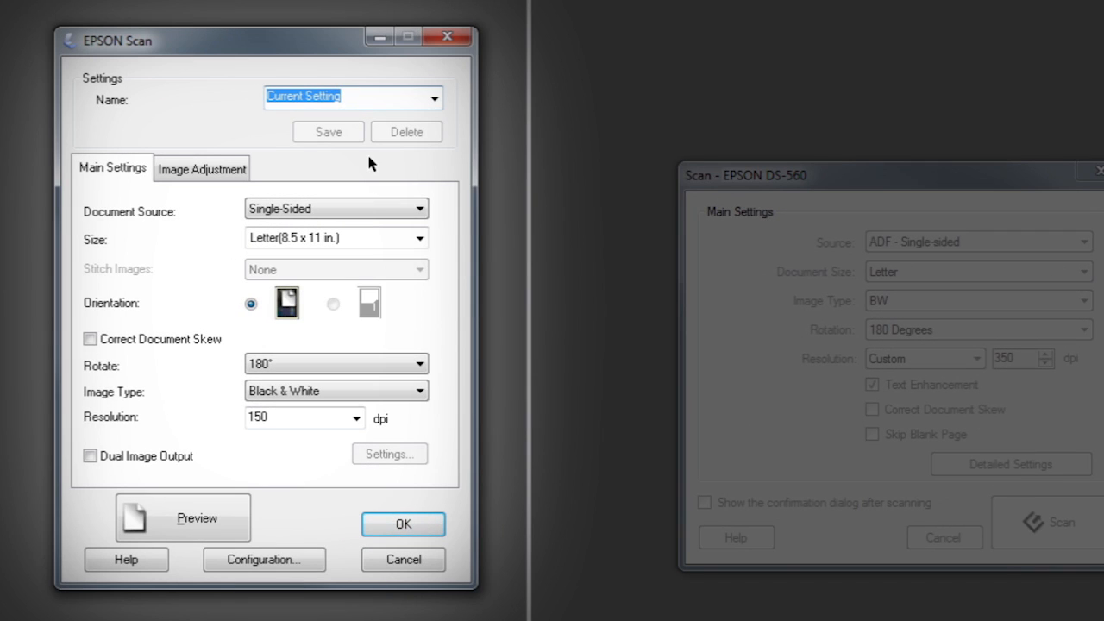
{"action": "type", "text": "T"}
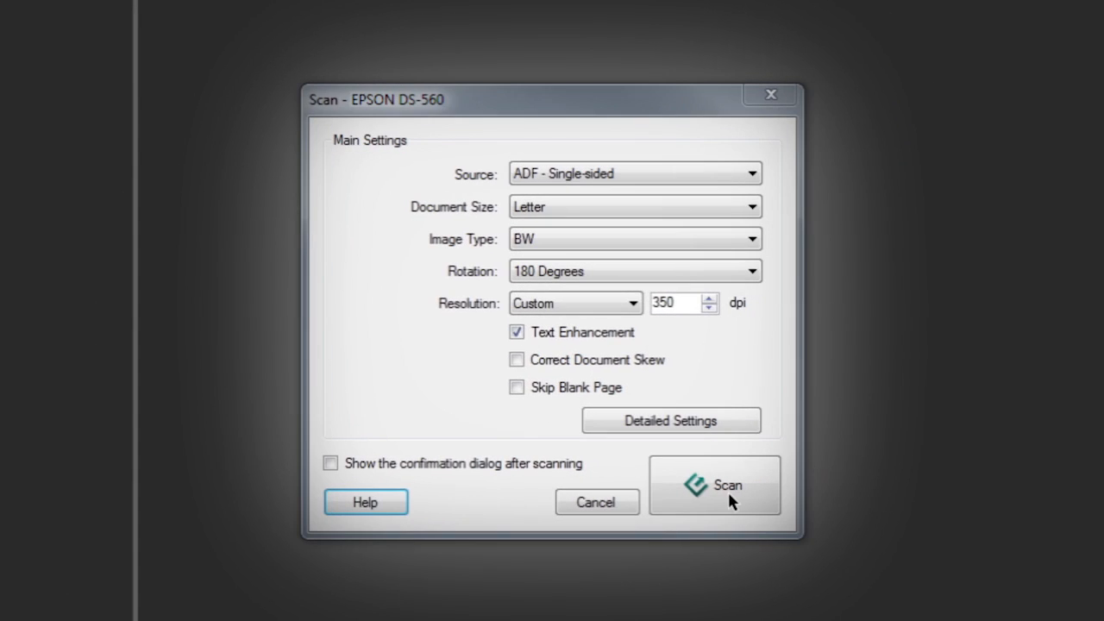
Step: Scan the pages and point Save As to the Text Scans folder
{"action": "left_click", "coordinate": [715, 484]}
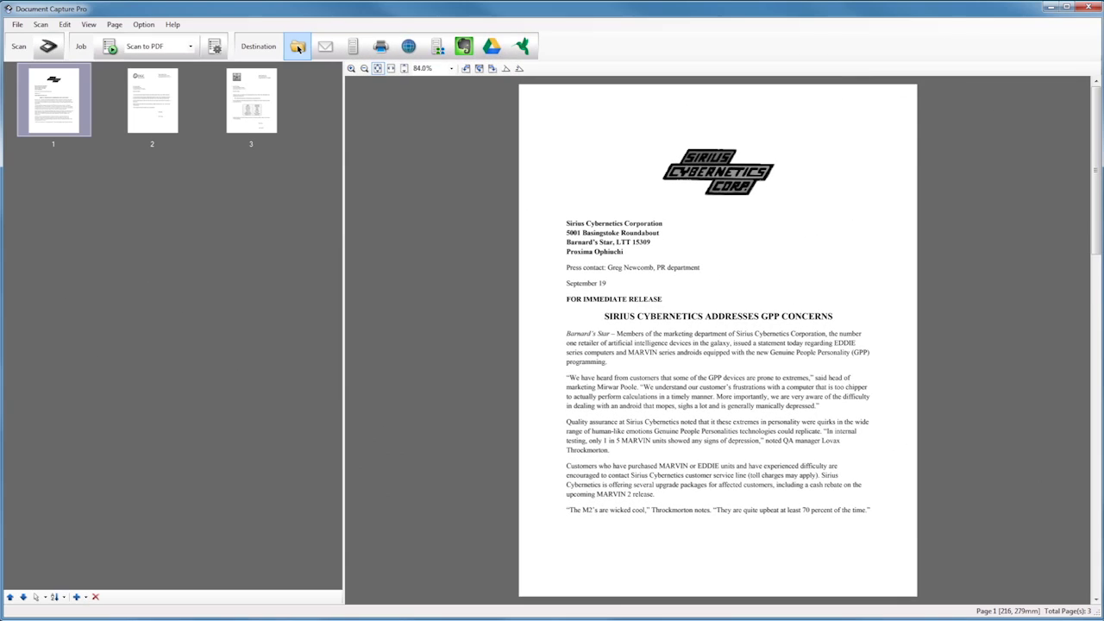
{"action": "left_click", "coordinate": [296, 45]}
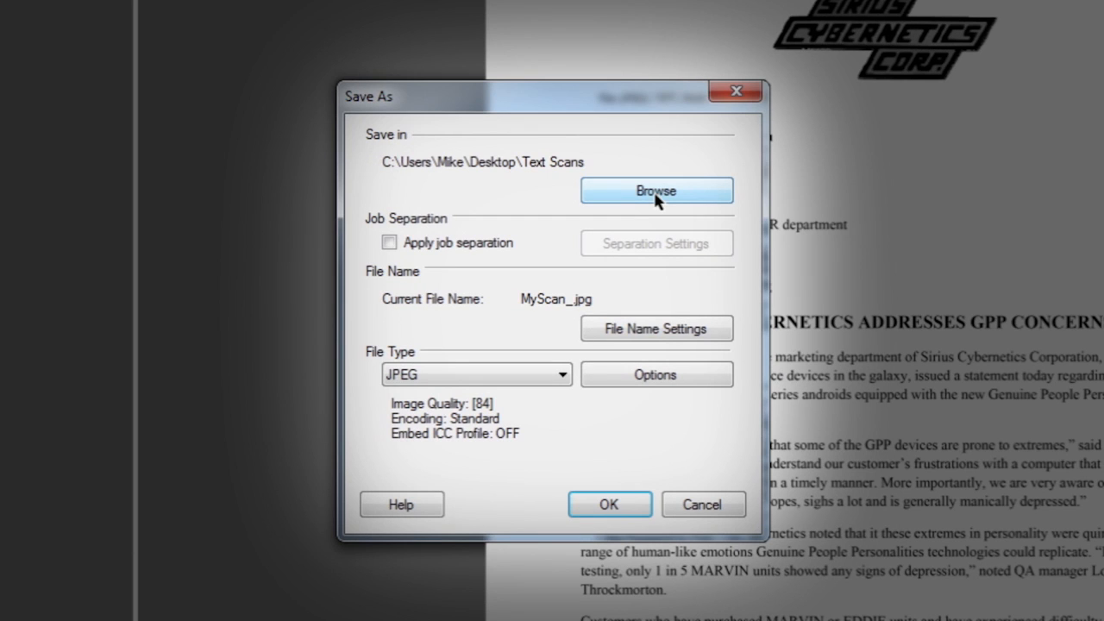
{"action": "left_click", "coordinate": [655, 189]}
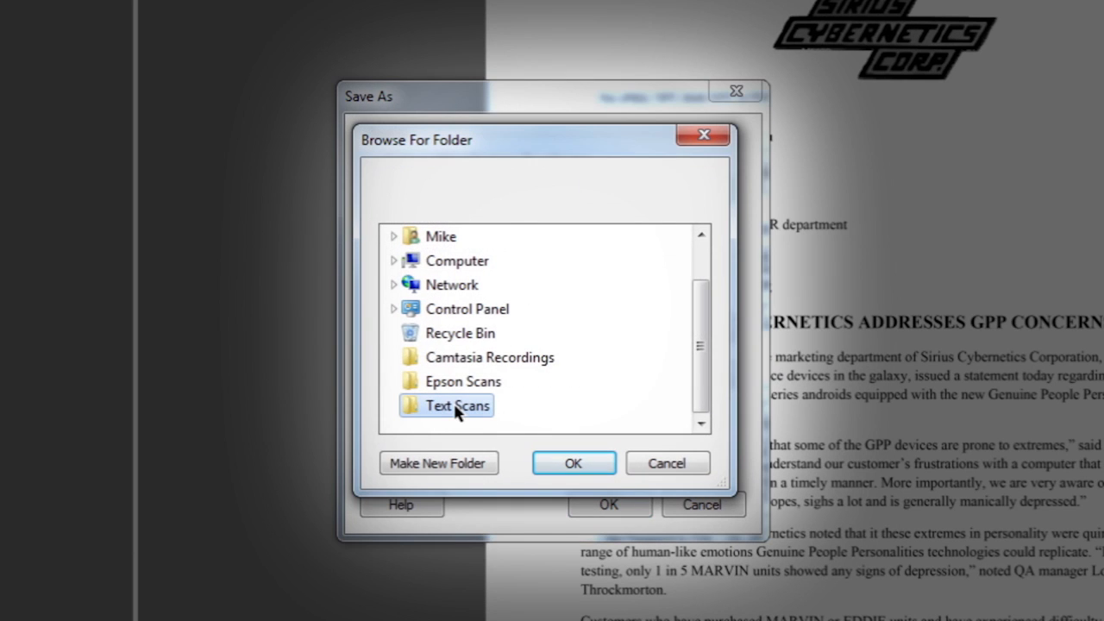
{"action": "left_click", "coordinate": [572, 462]}
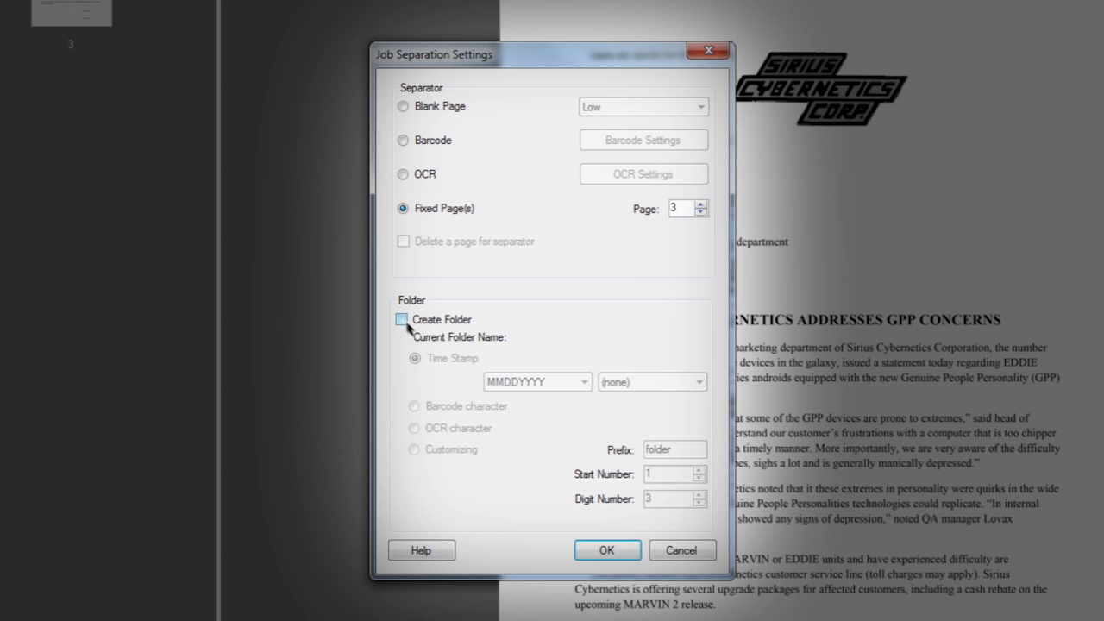
Step: Confirm job separation, keep the MyScan_ file name, and bring up the file type list
{"action": "left_click", "coordinate": [607, 549]}
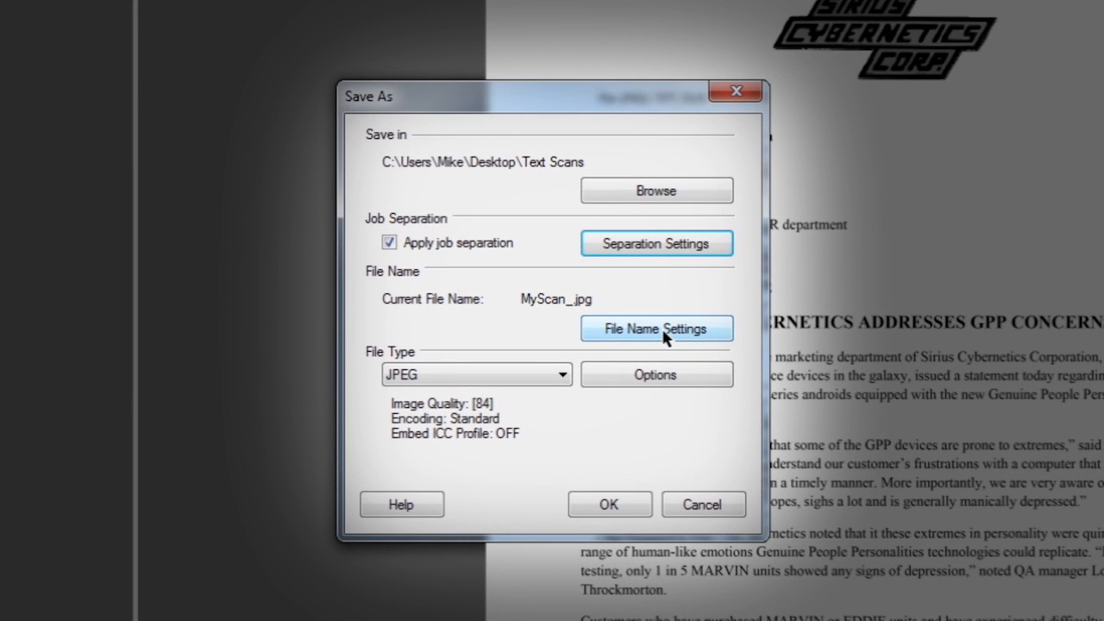
{"action": "left_click", "coordinate": [655, 328]}
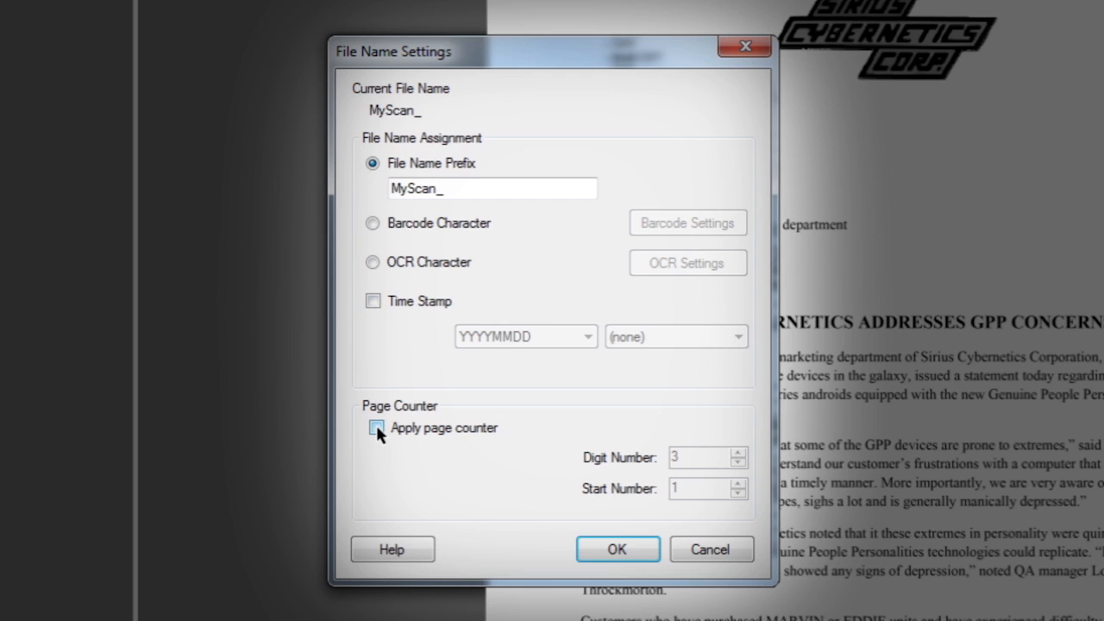
{"action": "left_click", "coordinate": [618, 549]}
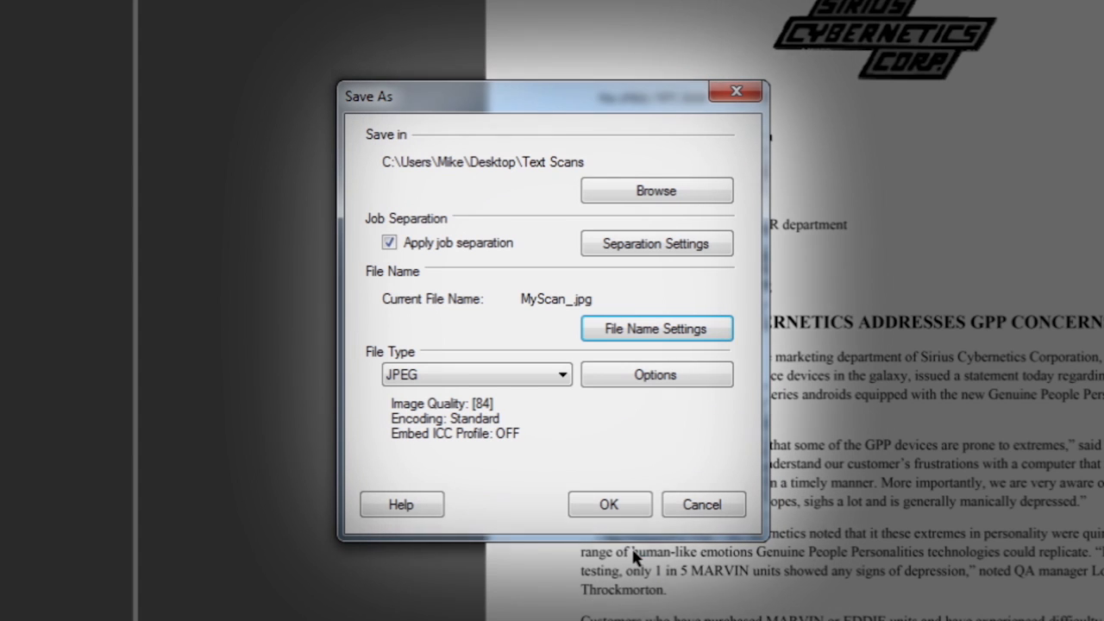
{"action": "left_click", "coordinate": [476, 375]}
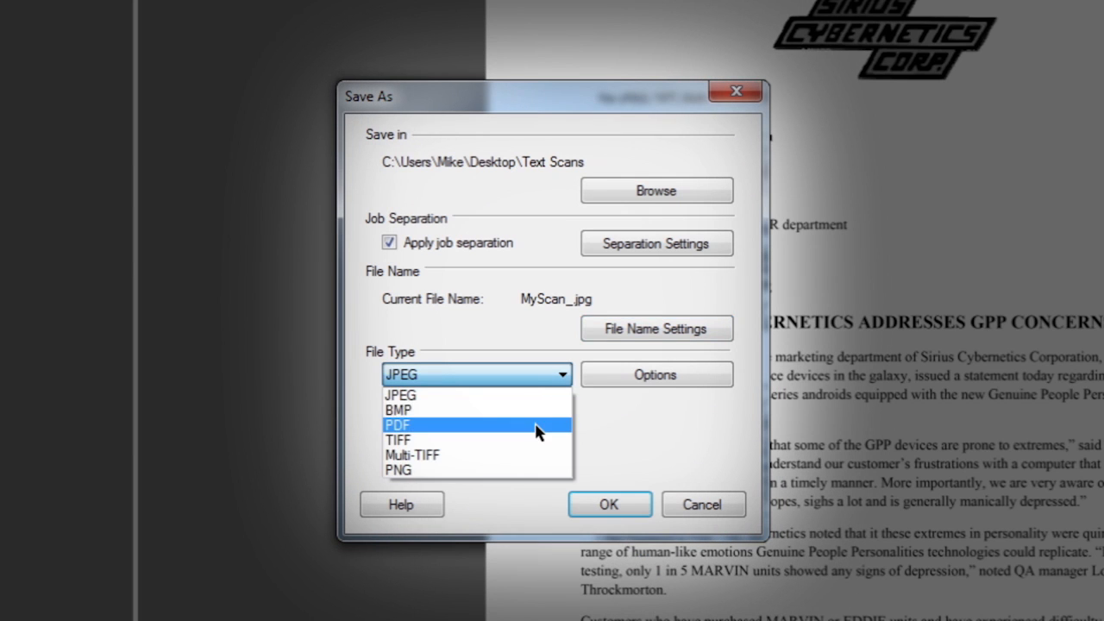
Step: Choose PDF as the output file type and bring up the EPSON PDF Plug-in options
{"action": "left_click", "coordinate": [397, 425]}
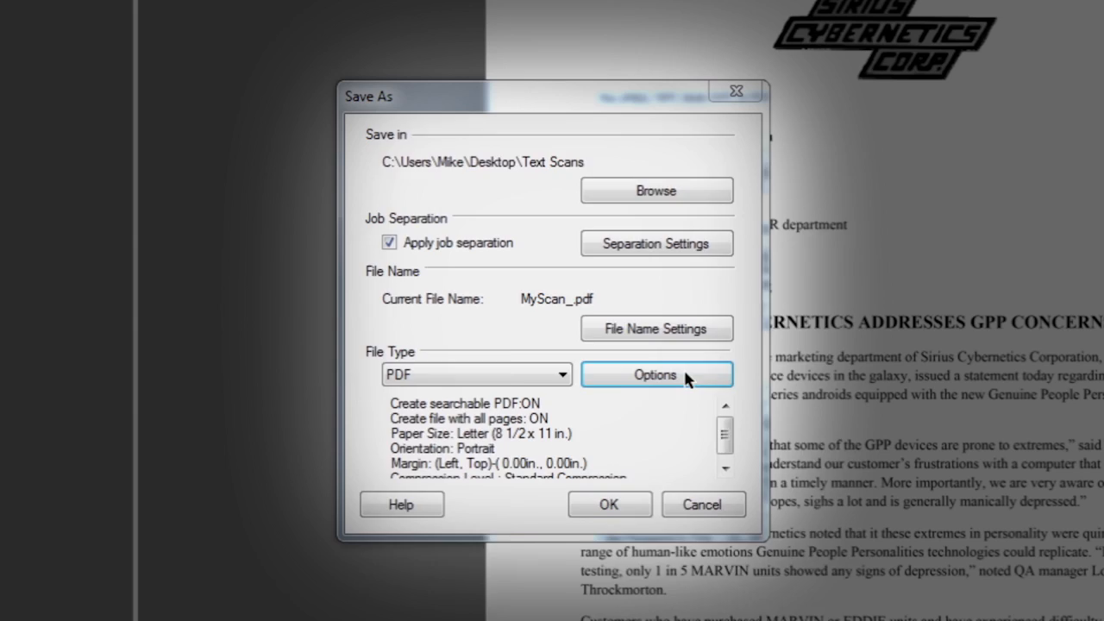
{"action": "left_click", "coordinate": [656, 373]}
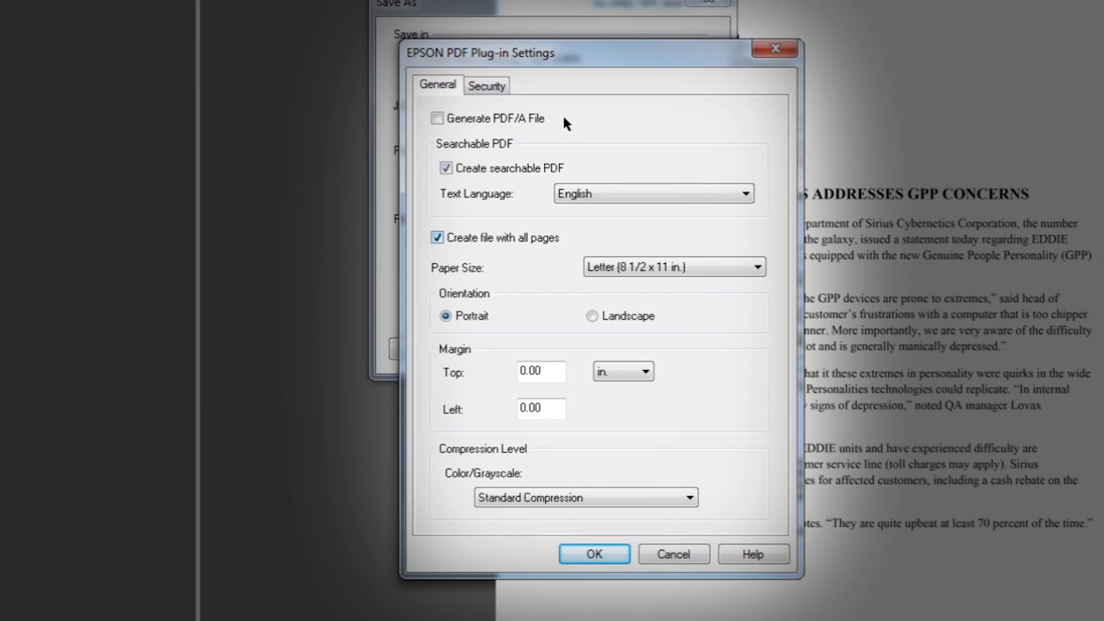